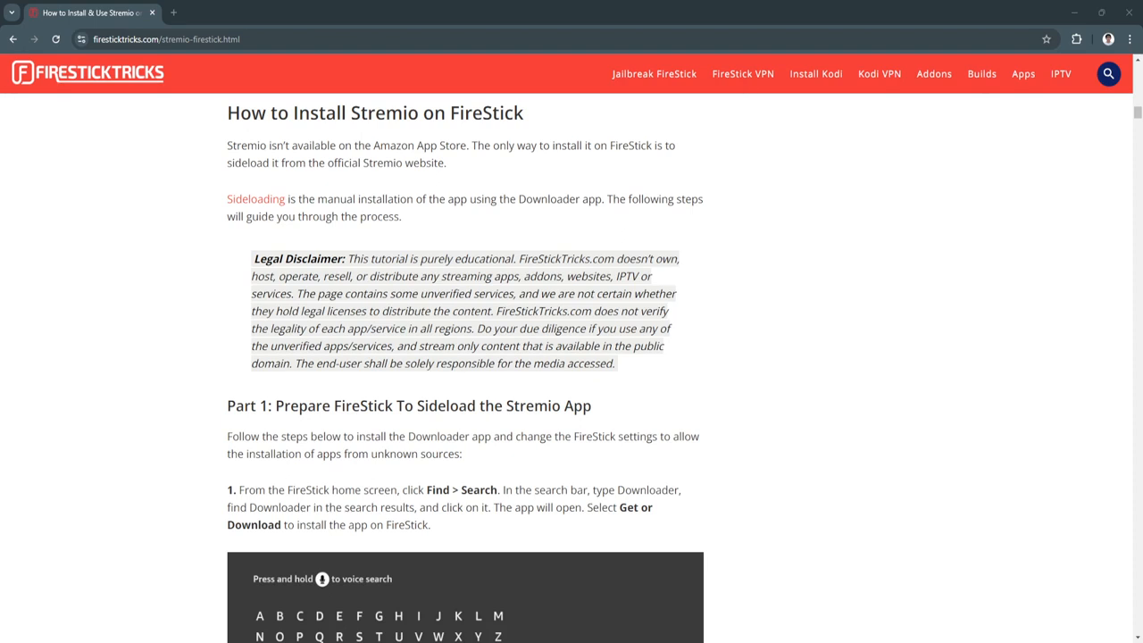
mouse_move(569, 600)
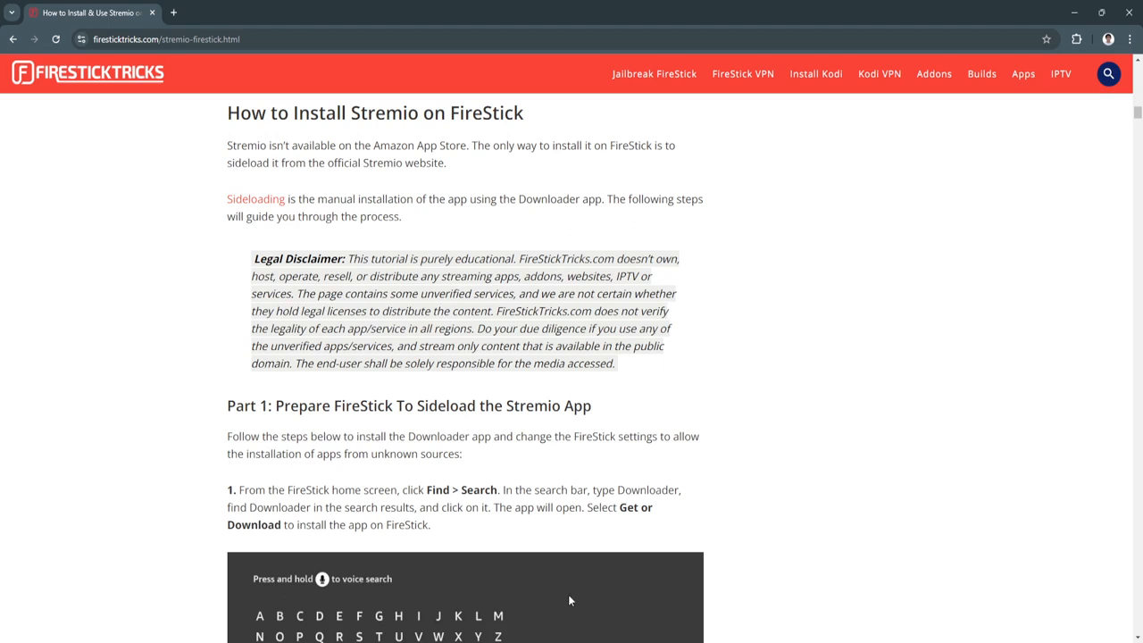
mouse_move(178, 390)
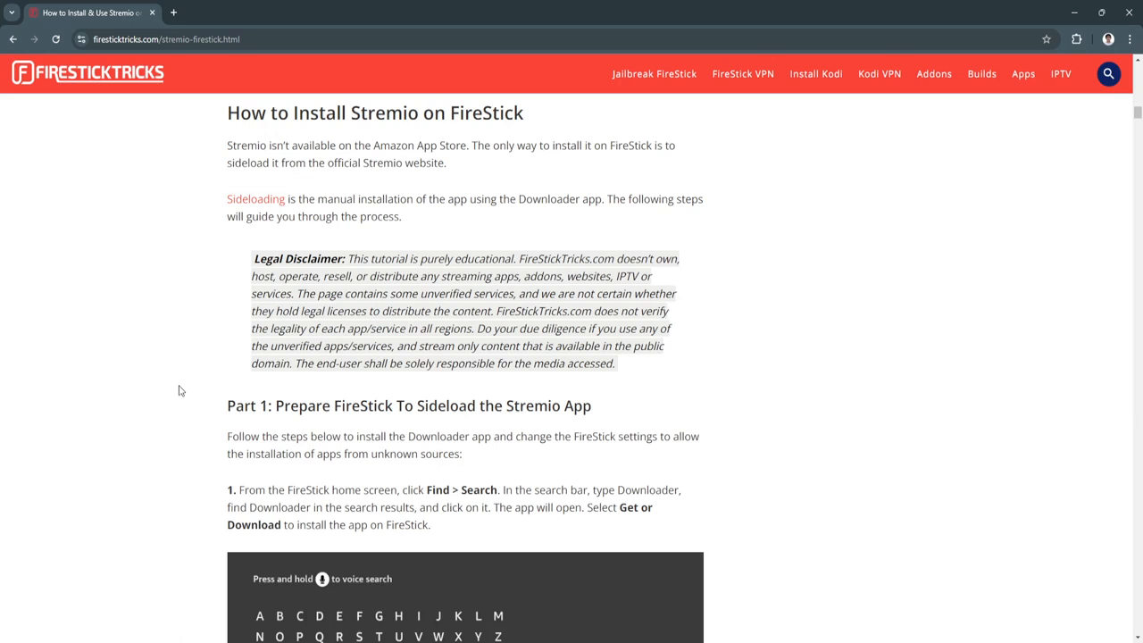
Step: Scroll past the Downloader search screenshot to step 2's Developer Options and Option 1/Option 2 list
scroll("down", 3)
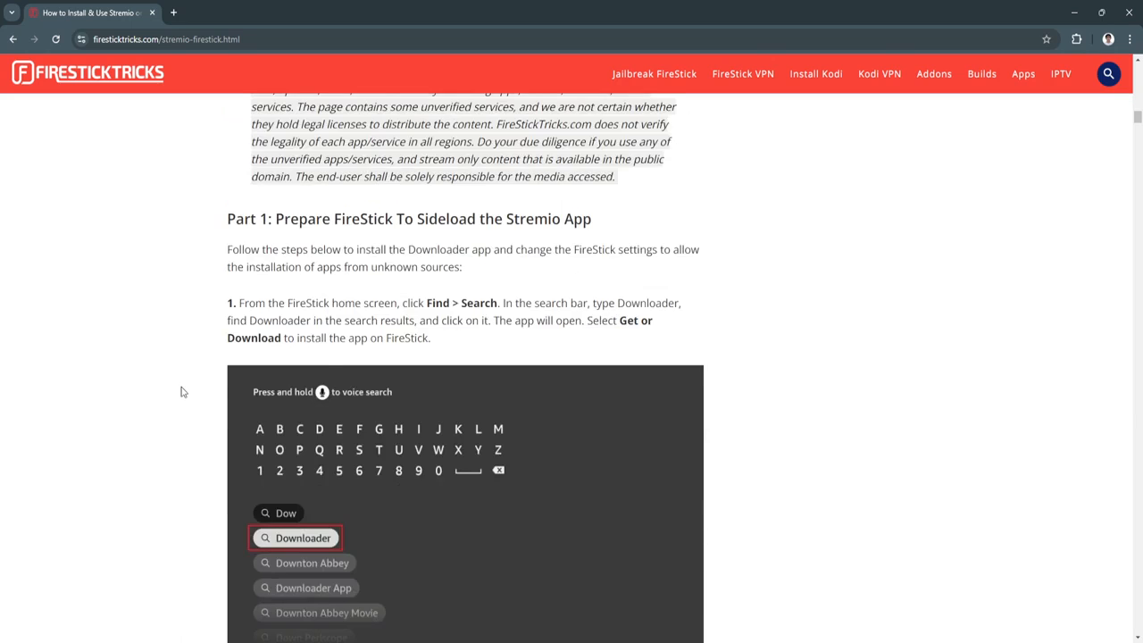
scroll("down", 3)
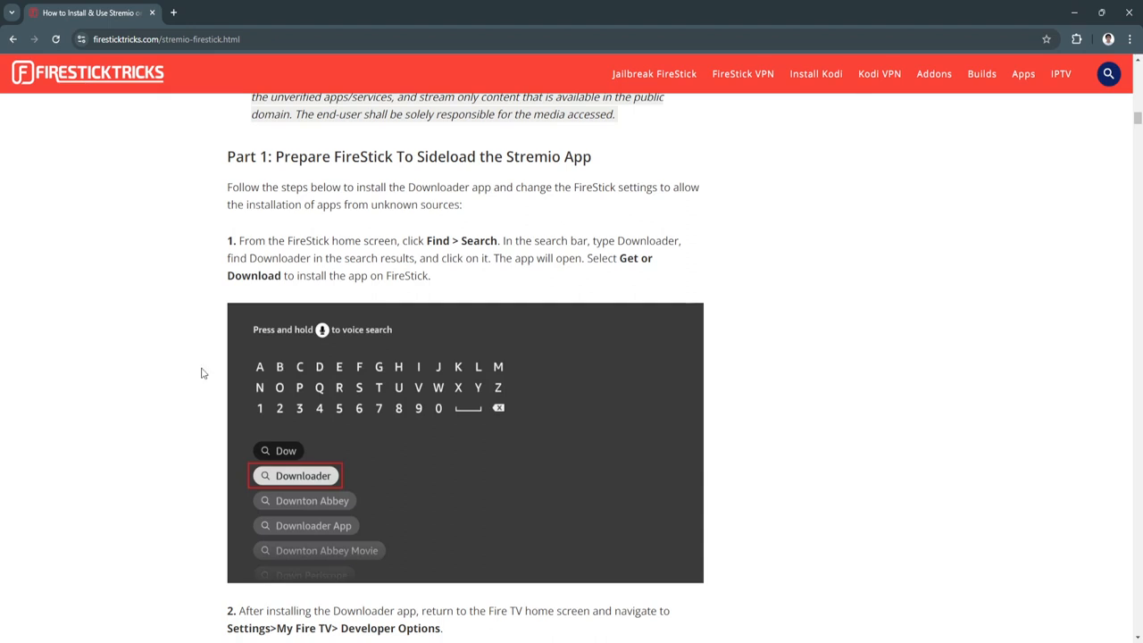
mouse_move(485, 252)
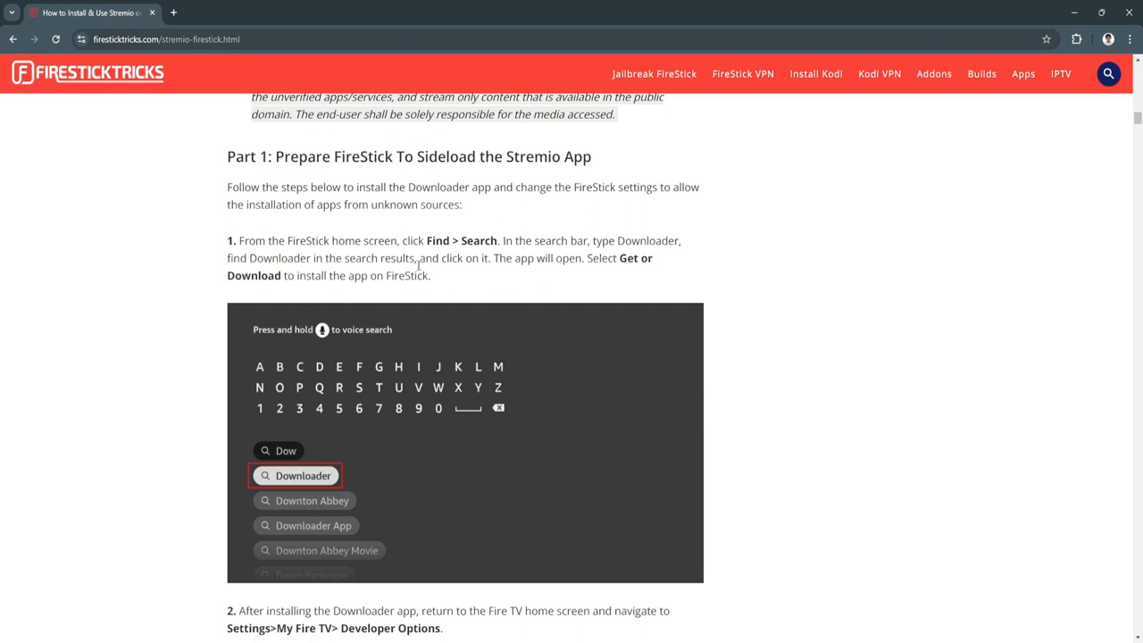
mouse_move(522, 287)
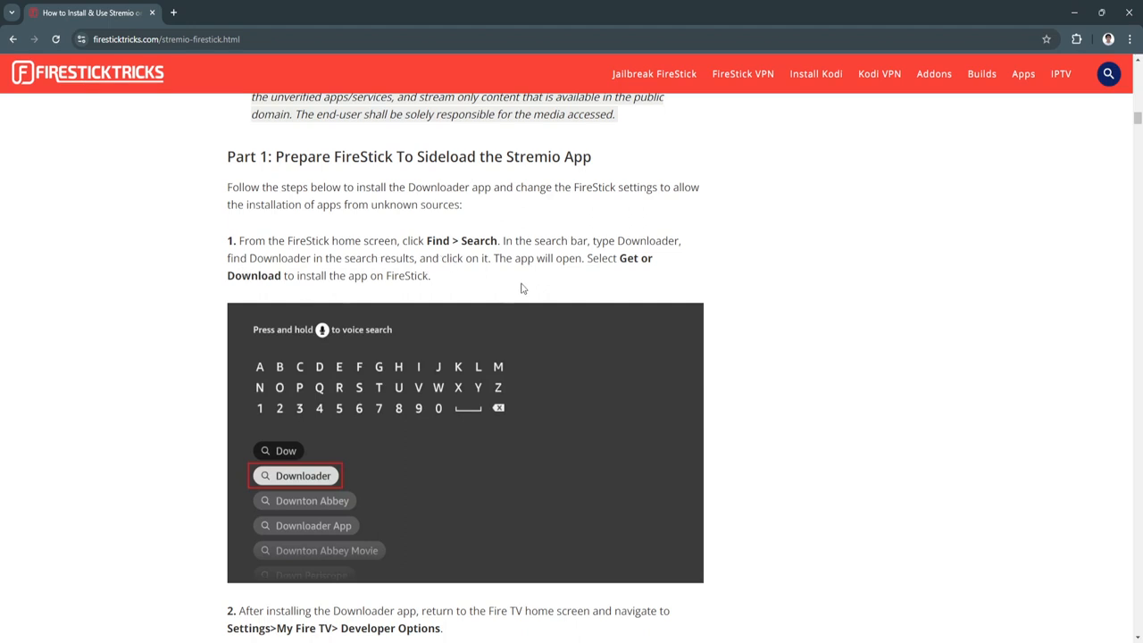
mouse_move(312, 301)
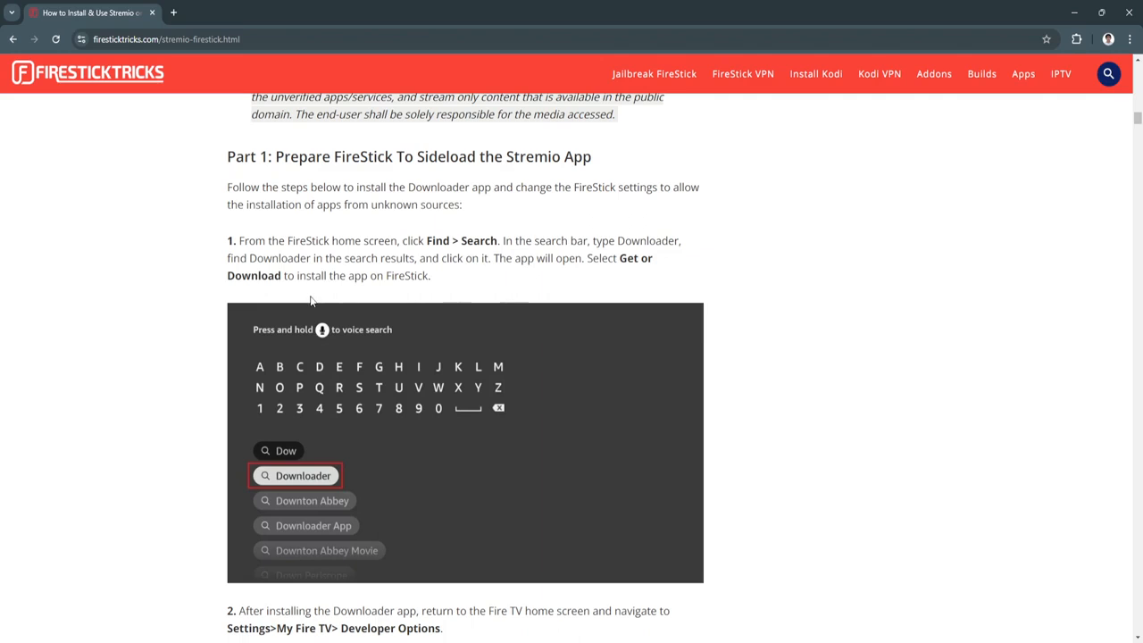
scroll("down", 3)
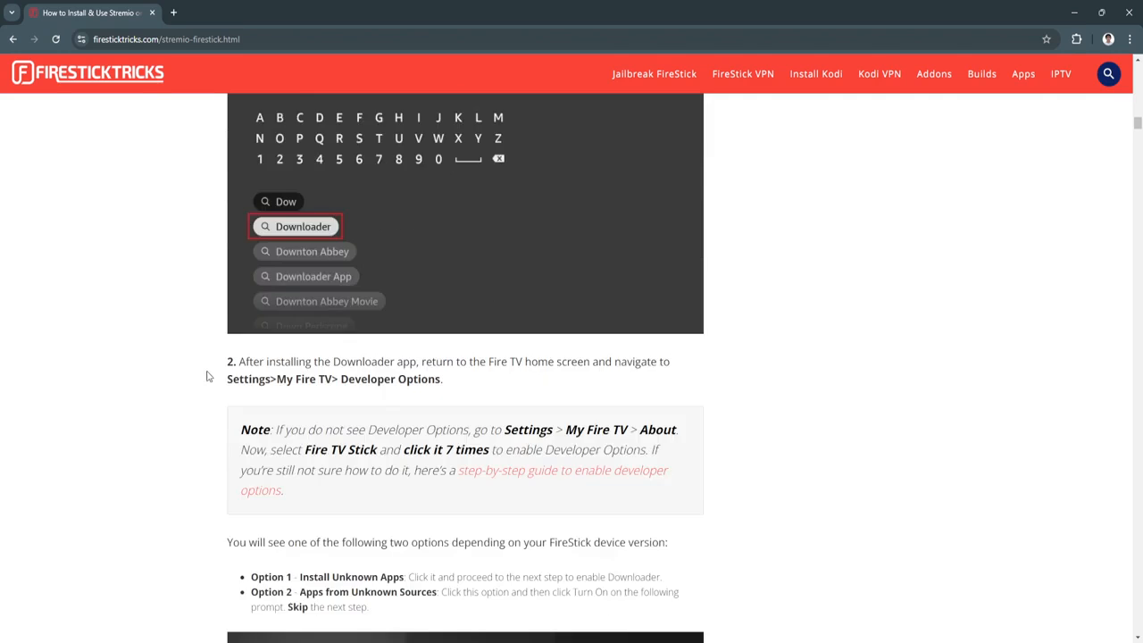
scroll("down", 3)
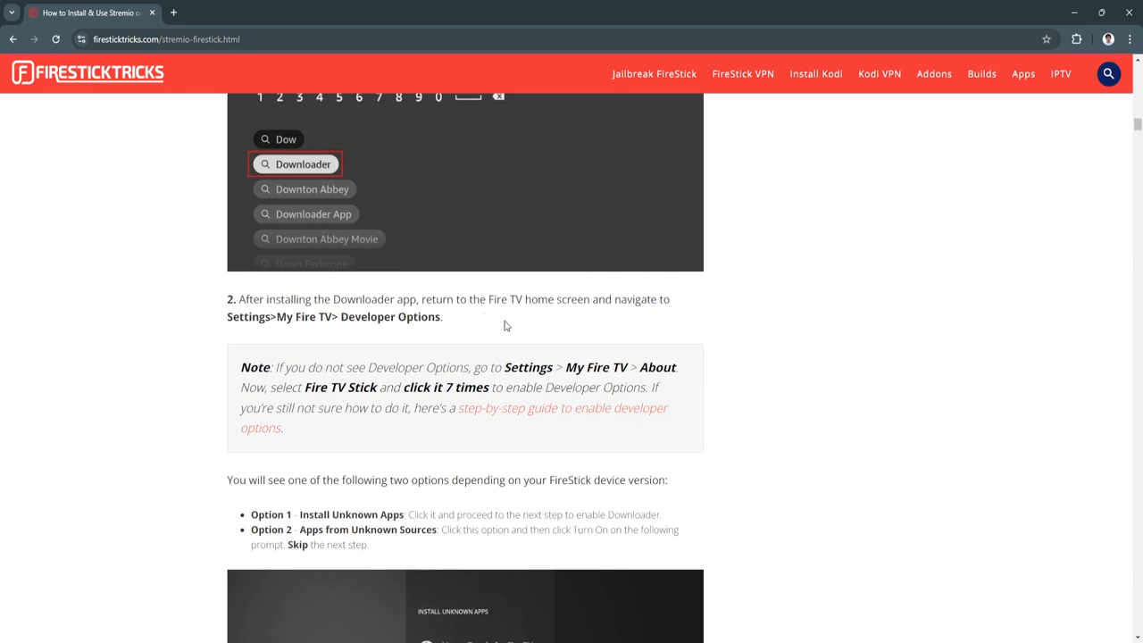
mouse_move(273, 321)
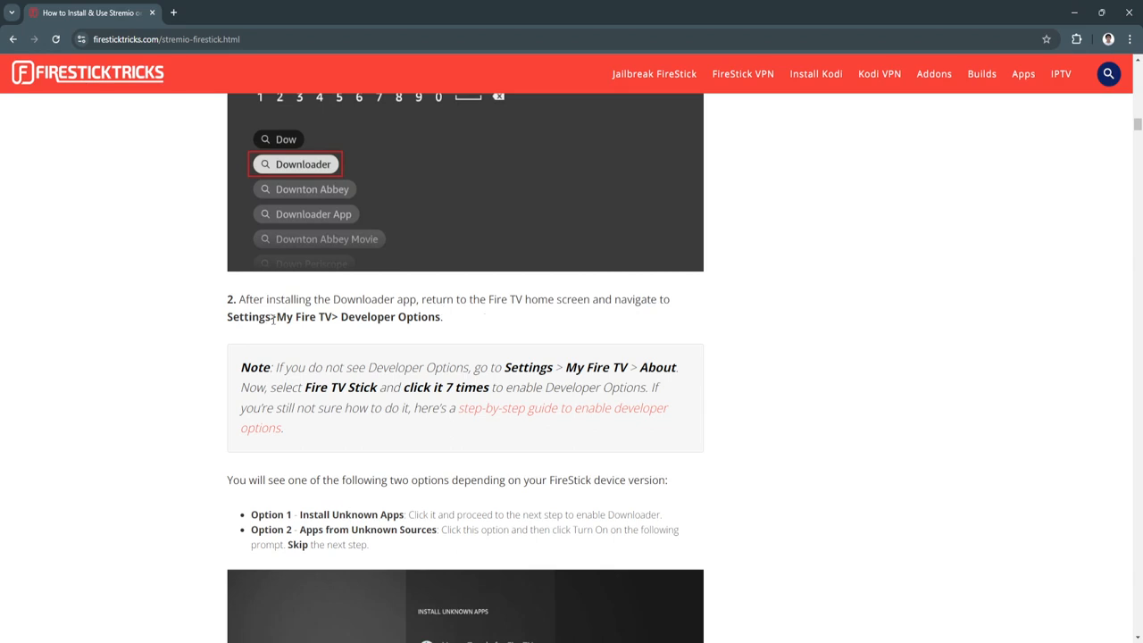
scroll("down", 3)
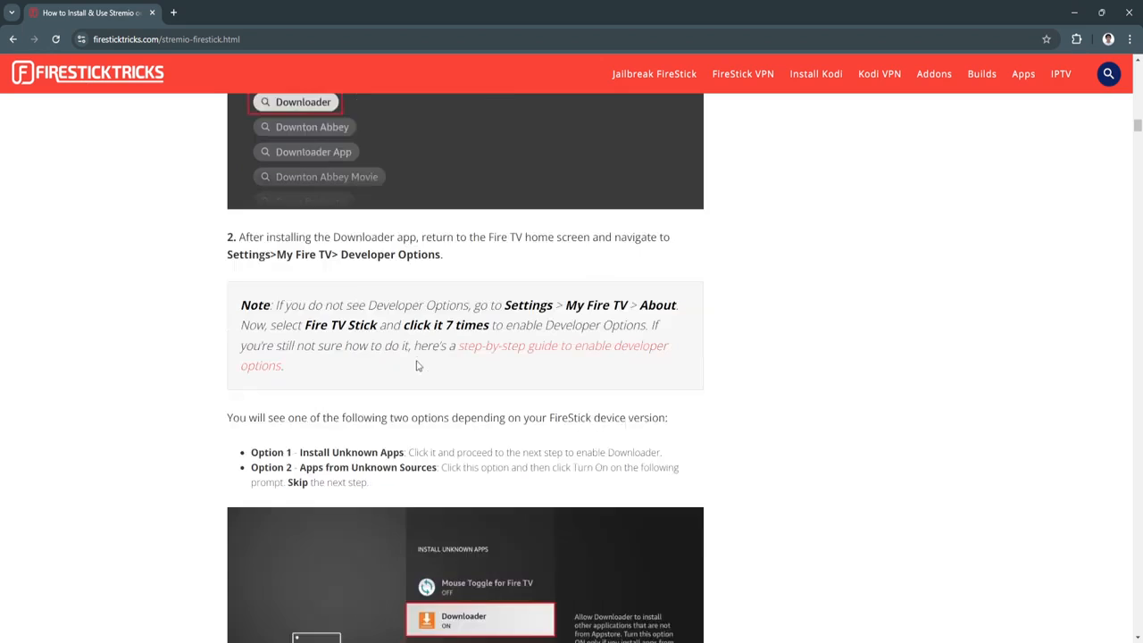
mouse_move(382, 418)
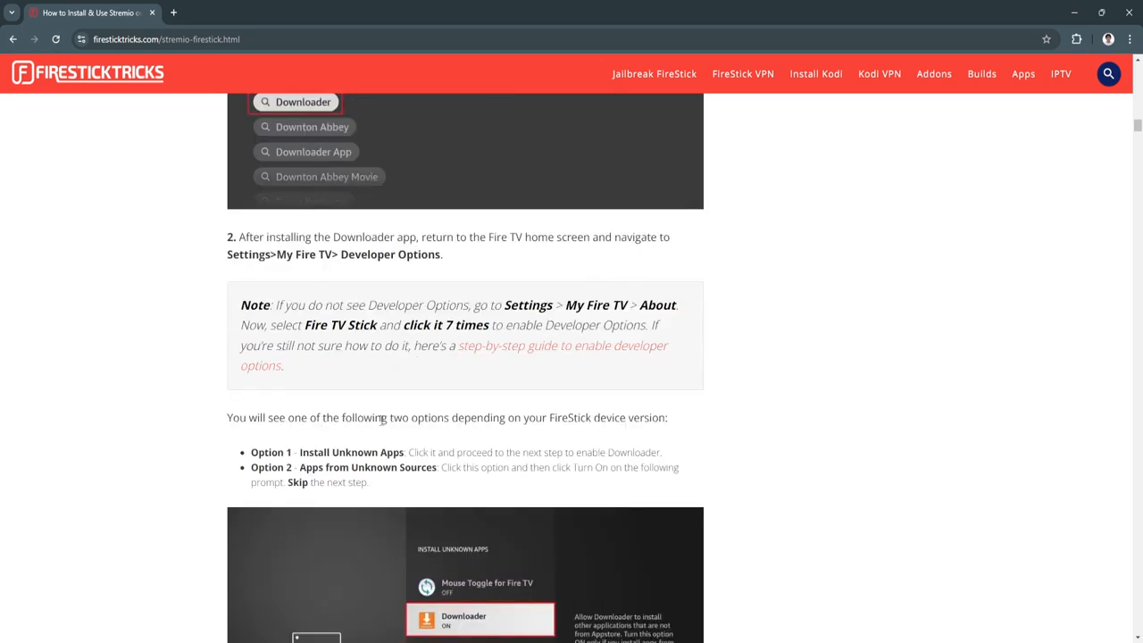
double_click(351, 451)
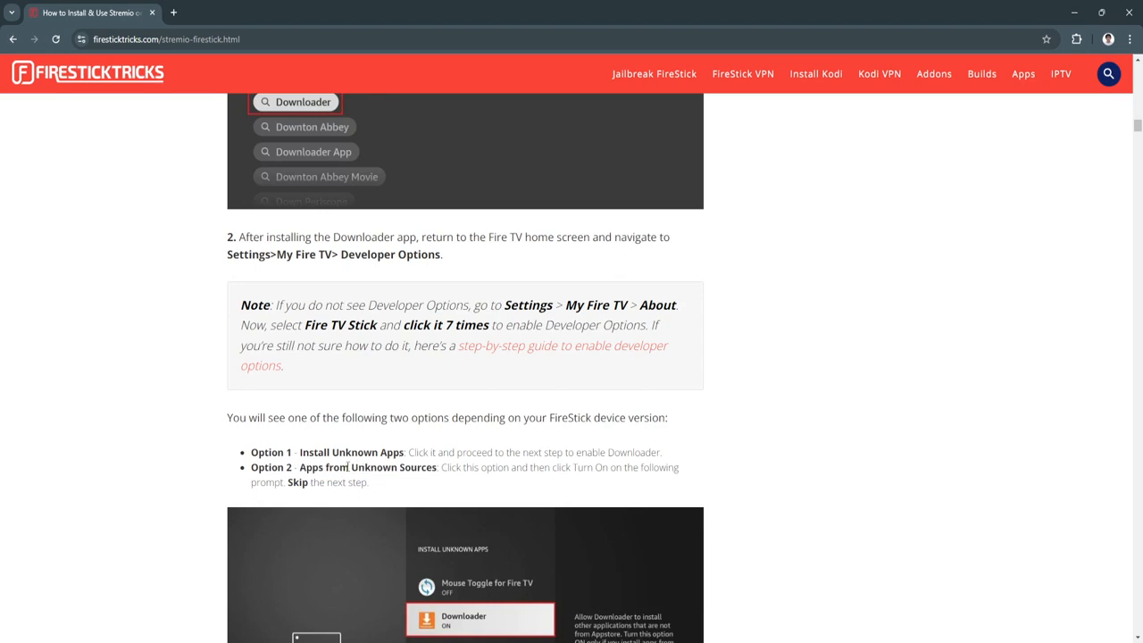
Step: Scroll to step 3 and select the stremio.com address to enter in Downloader
scroll("down", 3)
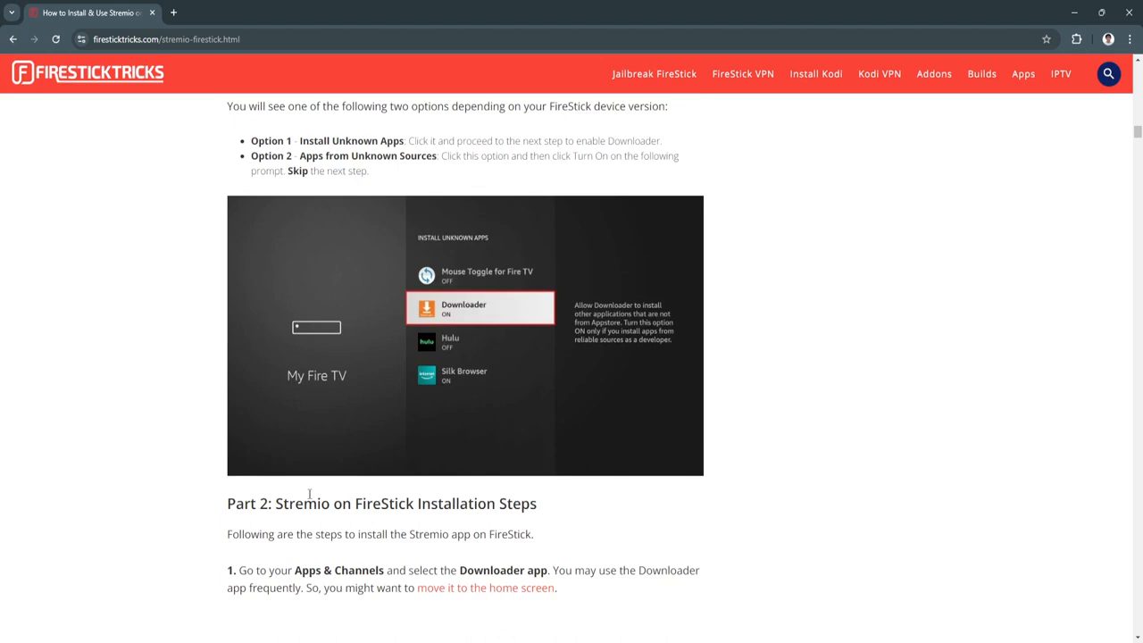
scroll("down", 3)
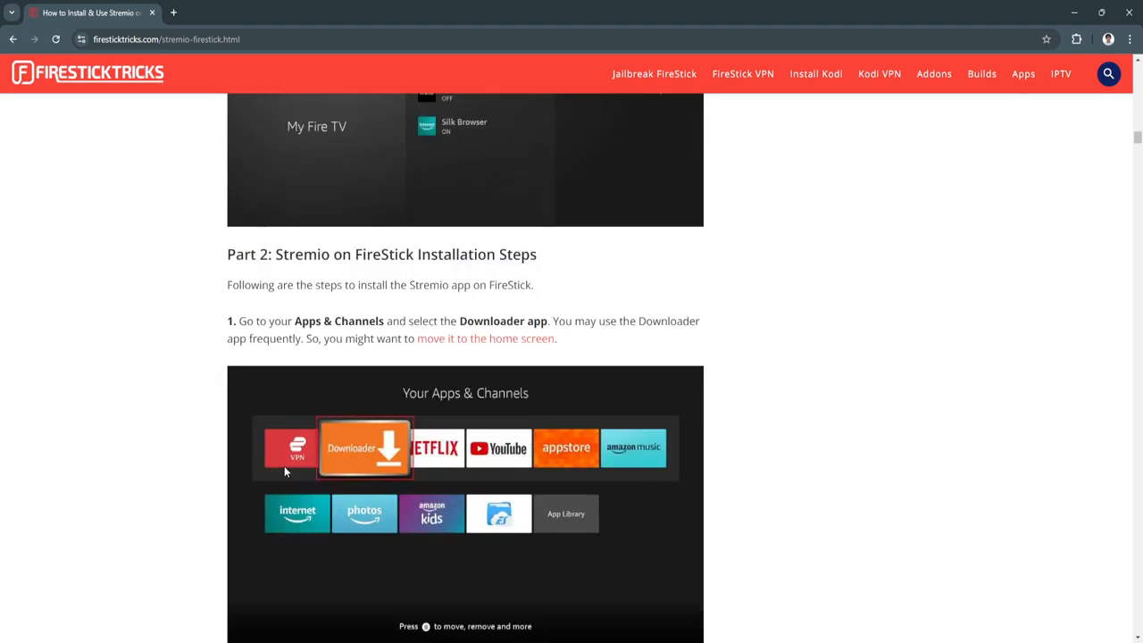
scroll("down", 3)
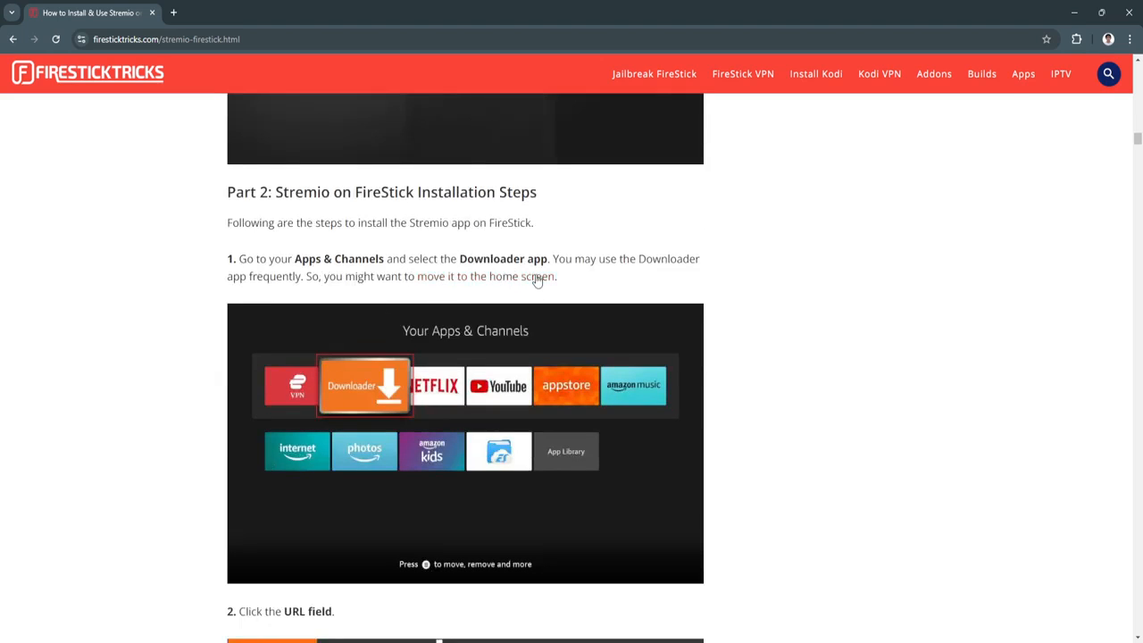
mouse_move(321, 289)
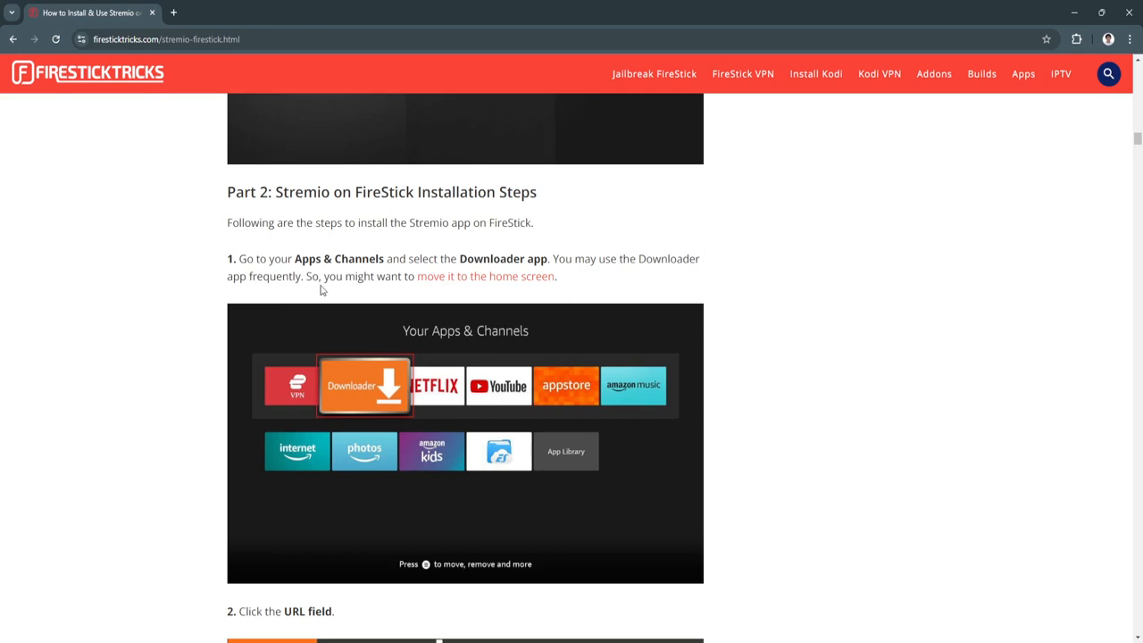
mouse_move(370, 280)
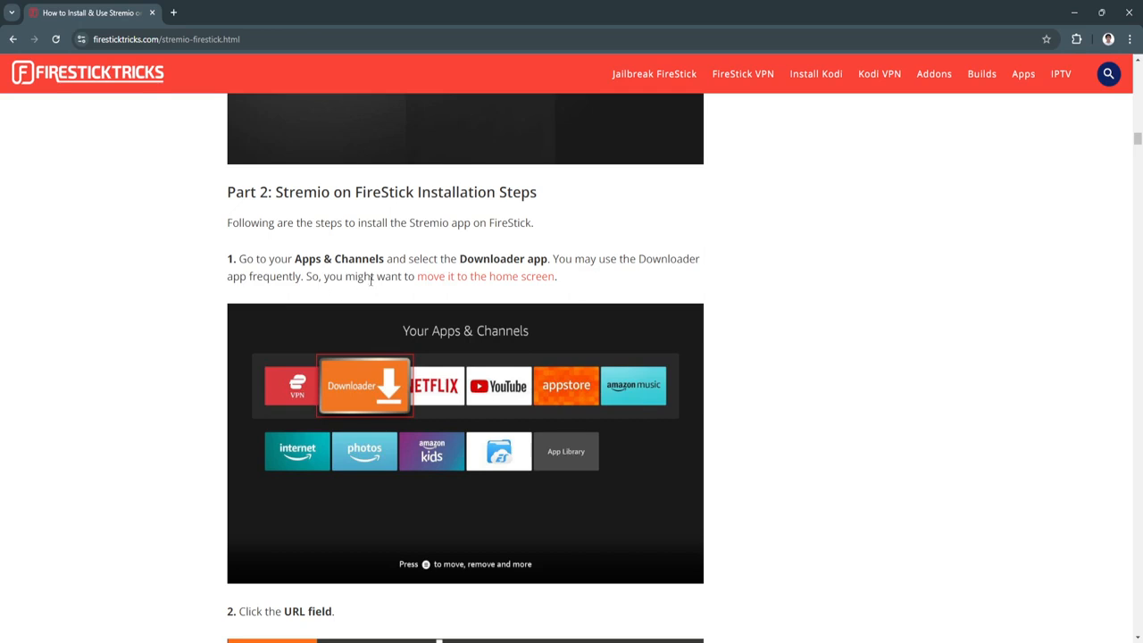
scroll("down", 3)
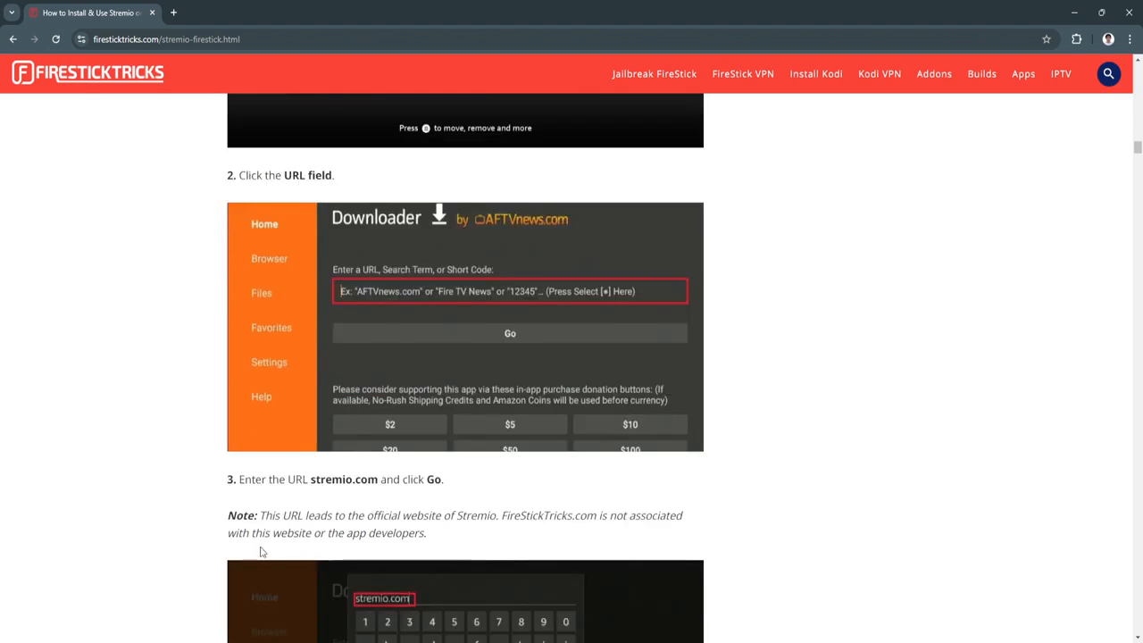
double_click(344, 479)
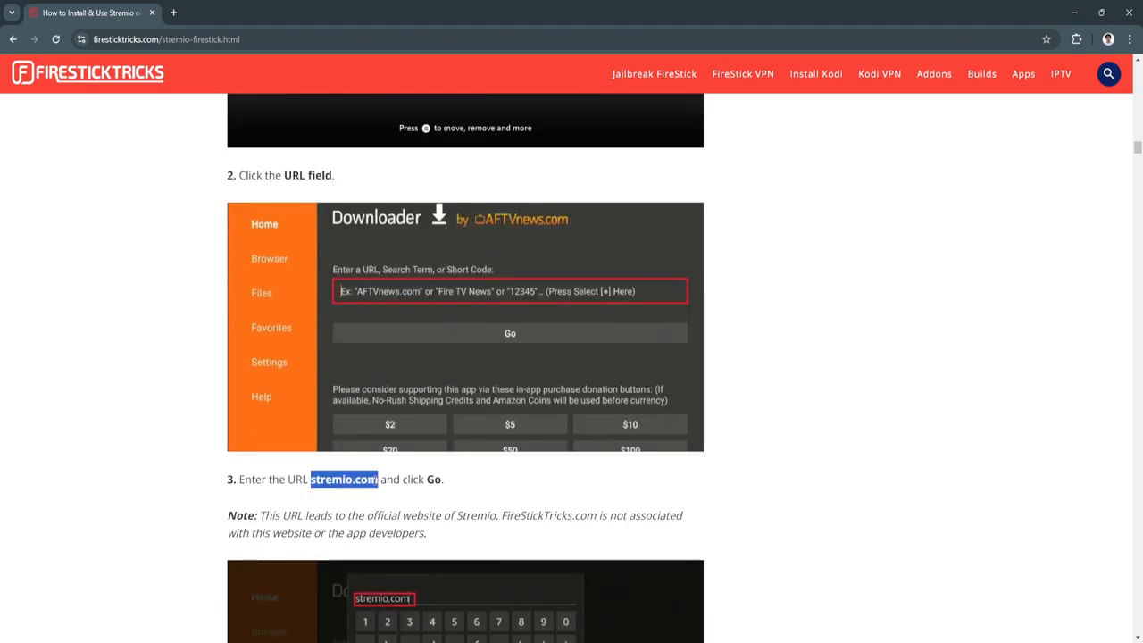
scroll("down", 3)
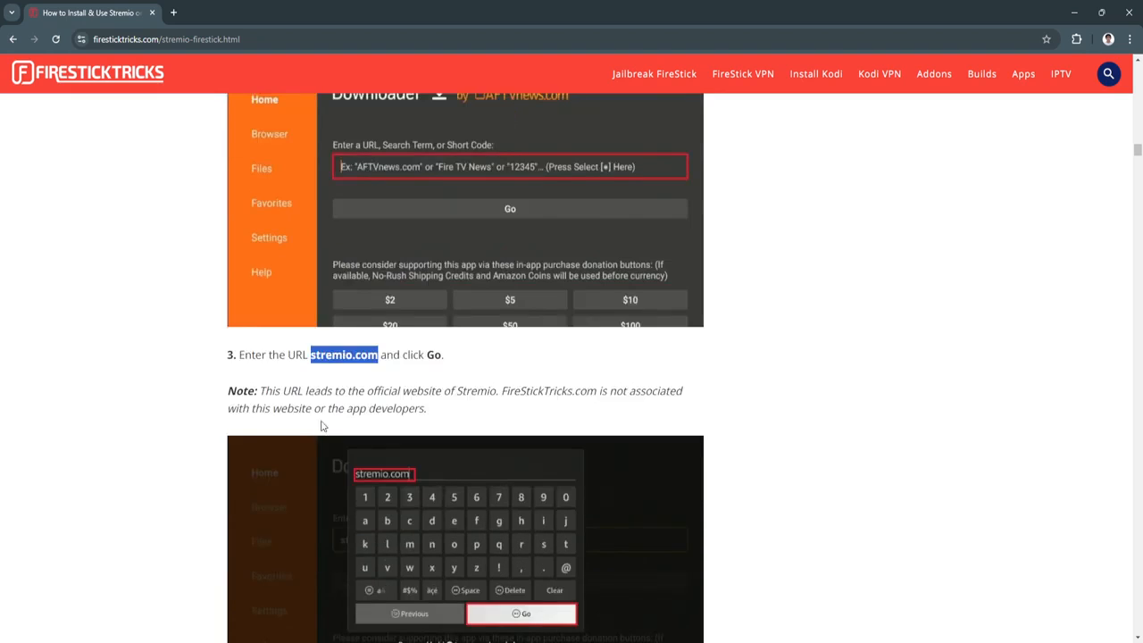
mouse_move(461, 413)
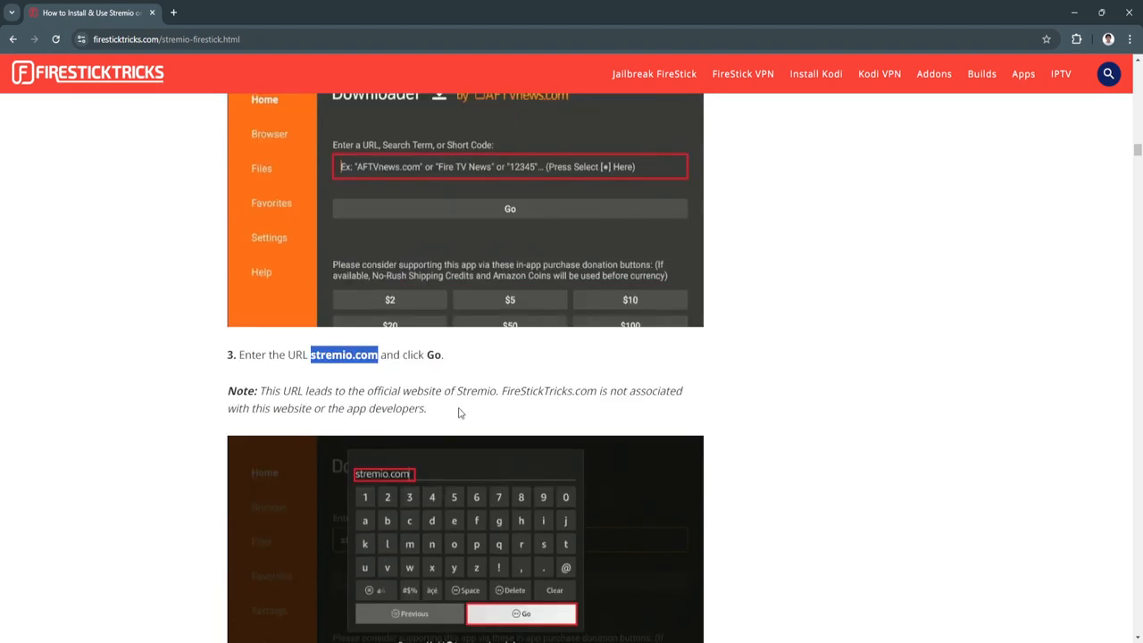
Step: Scroll past All Downloads, the Stremio ARM APK and download progress to step 7's Install prompt
scroll("down", 3)
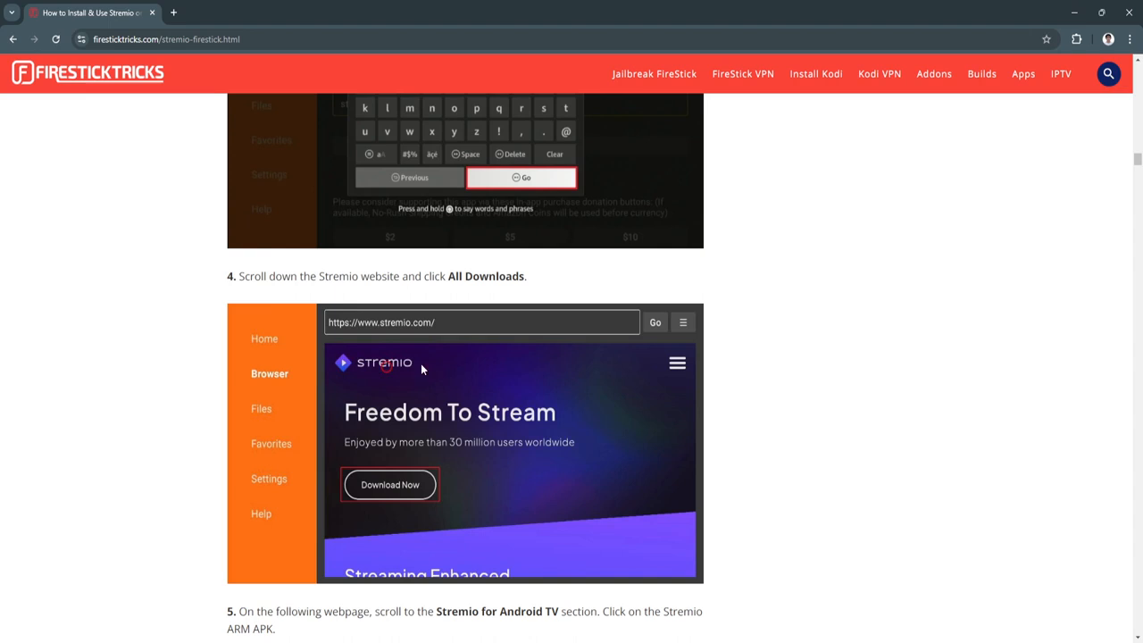
mouse_move(464, 295)
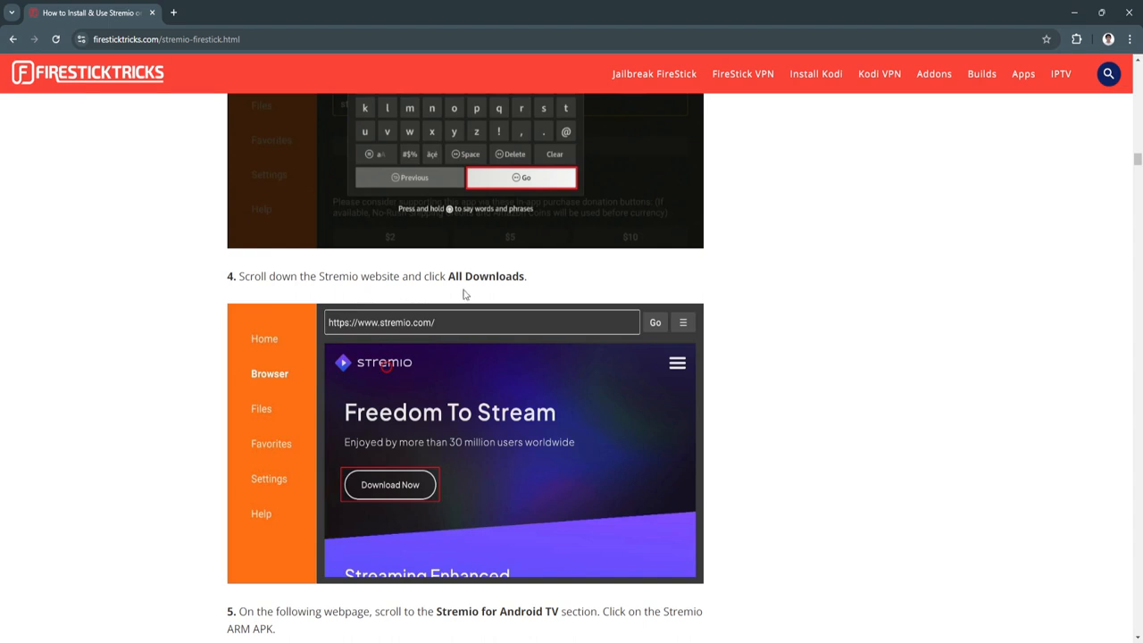
scroll("down", 3)
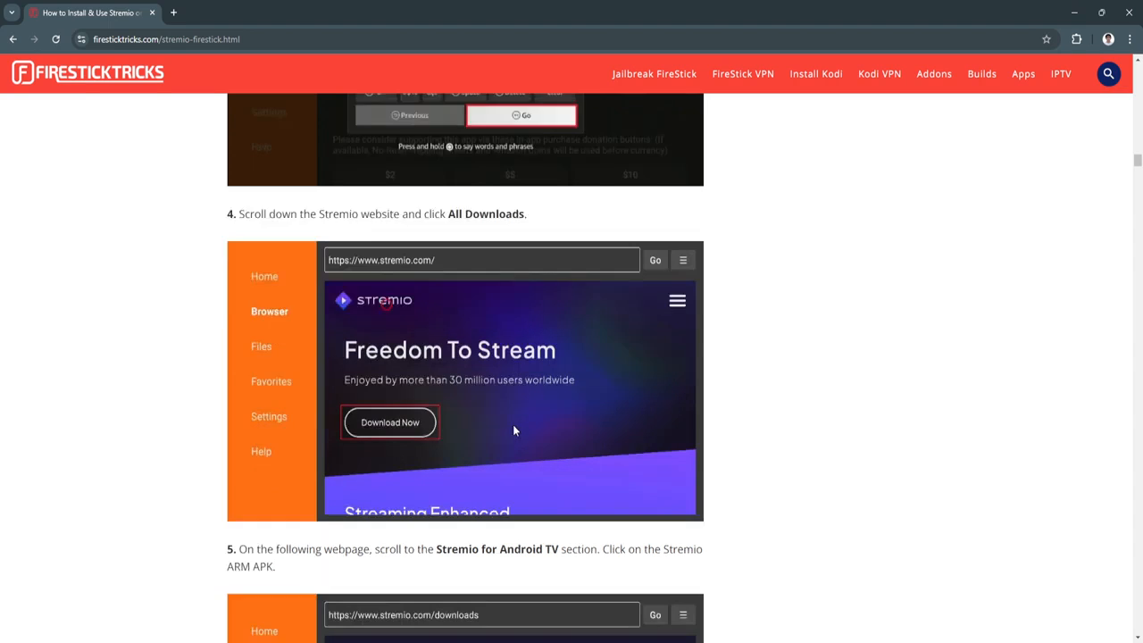
scroll("down", 3)
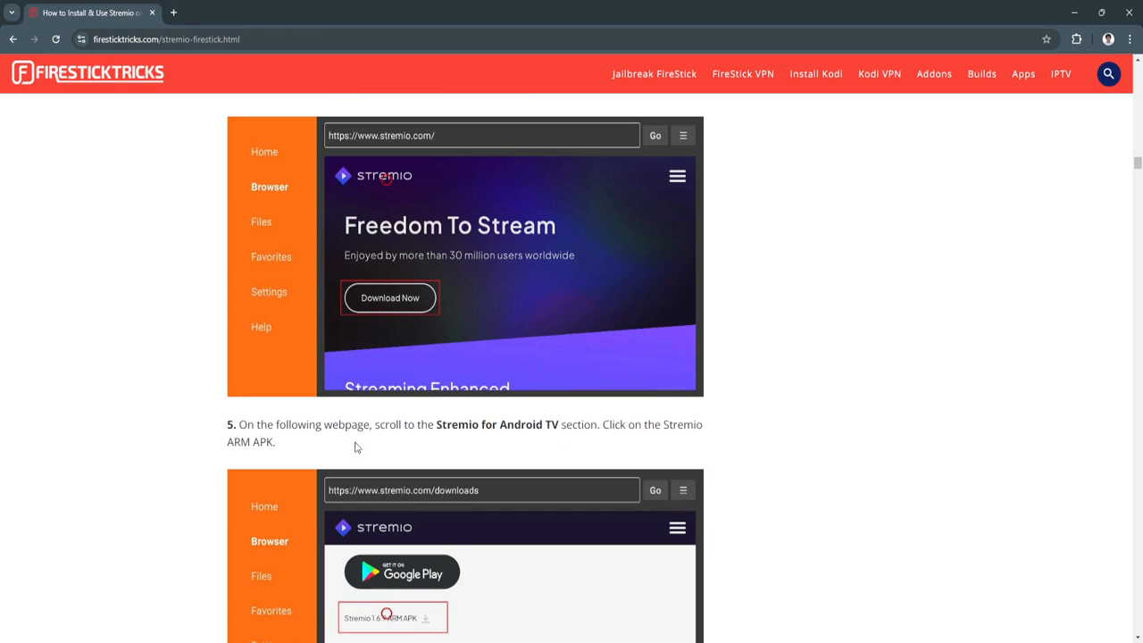
mouse_move(373, 447)
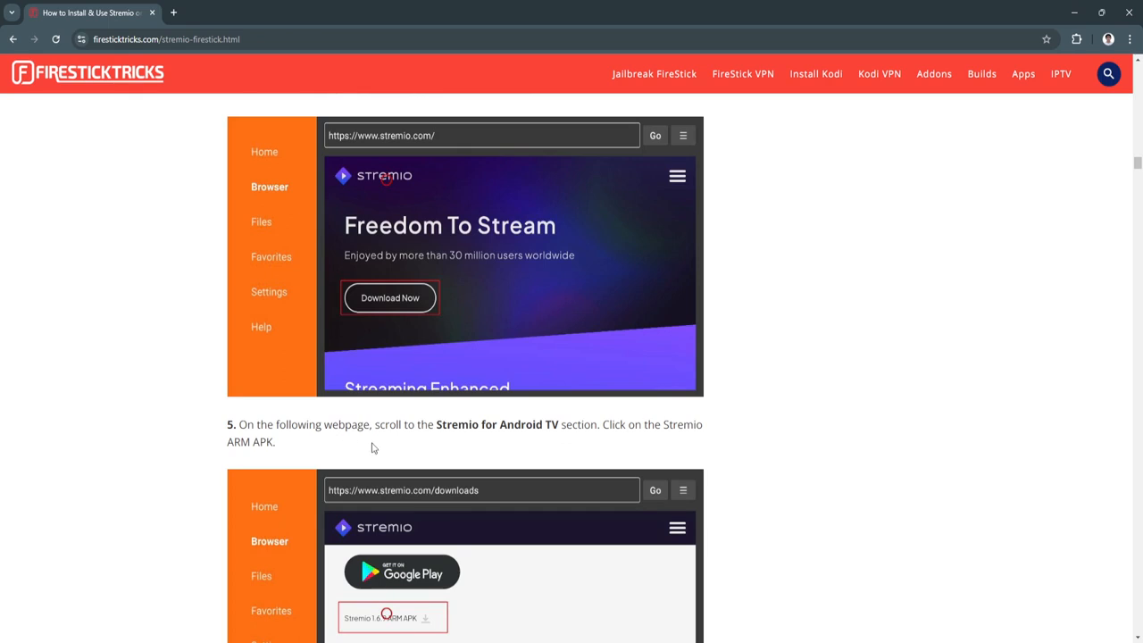
mouse_move(630, 442)
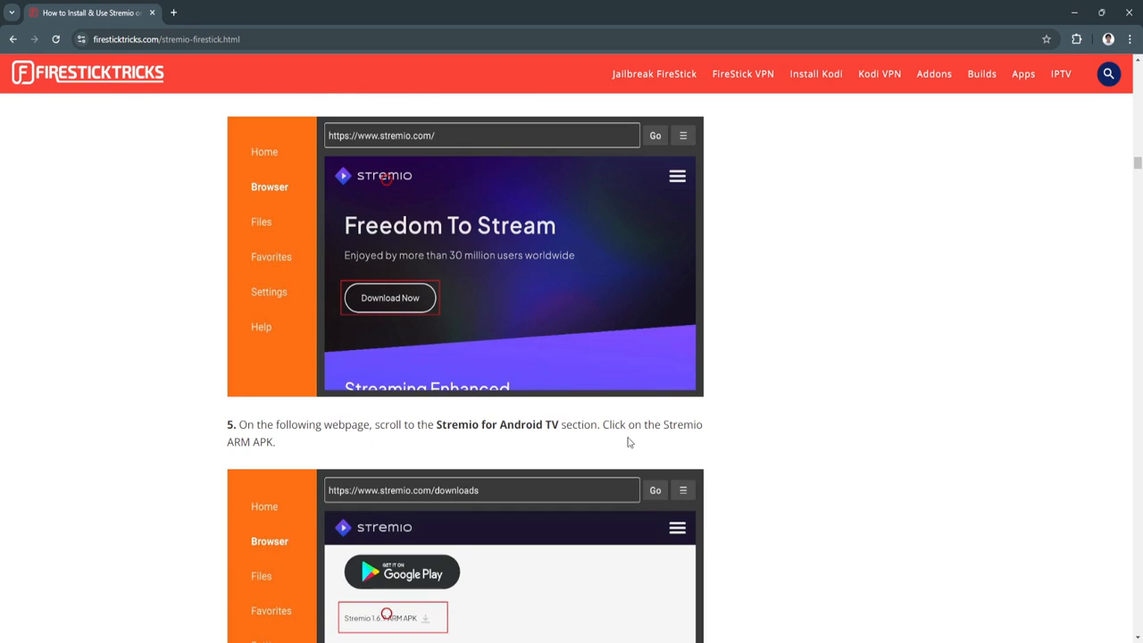
scroll("down", 3)
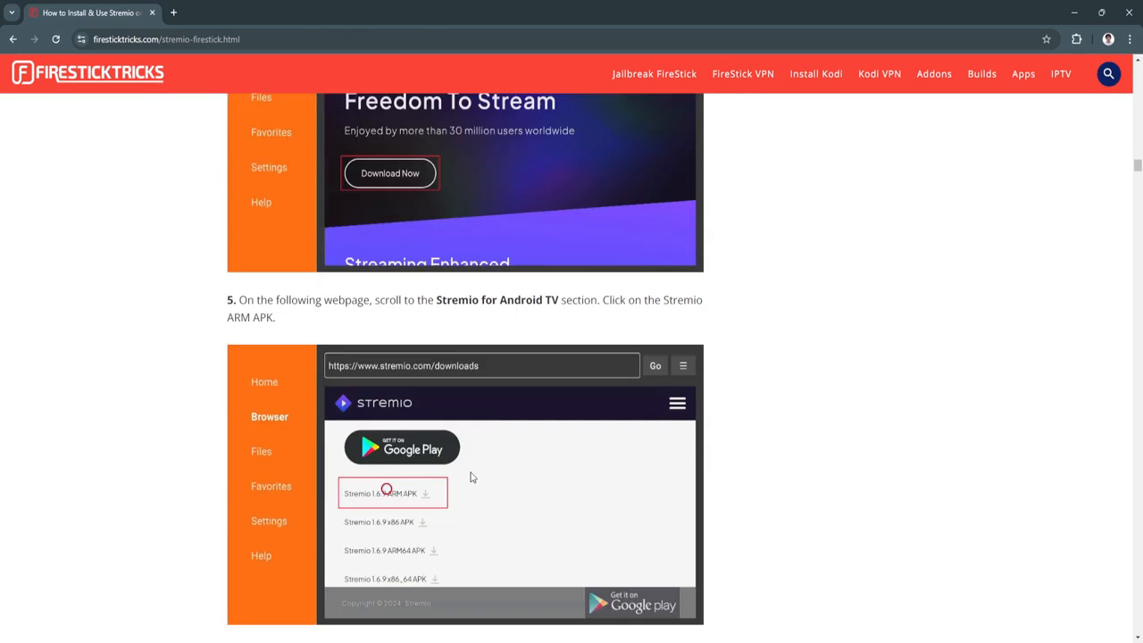
scroll("down", 3)
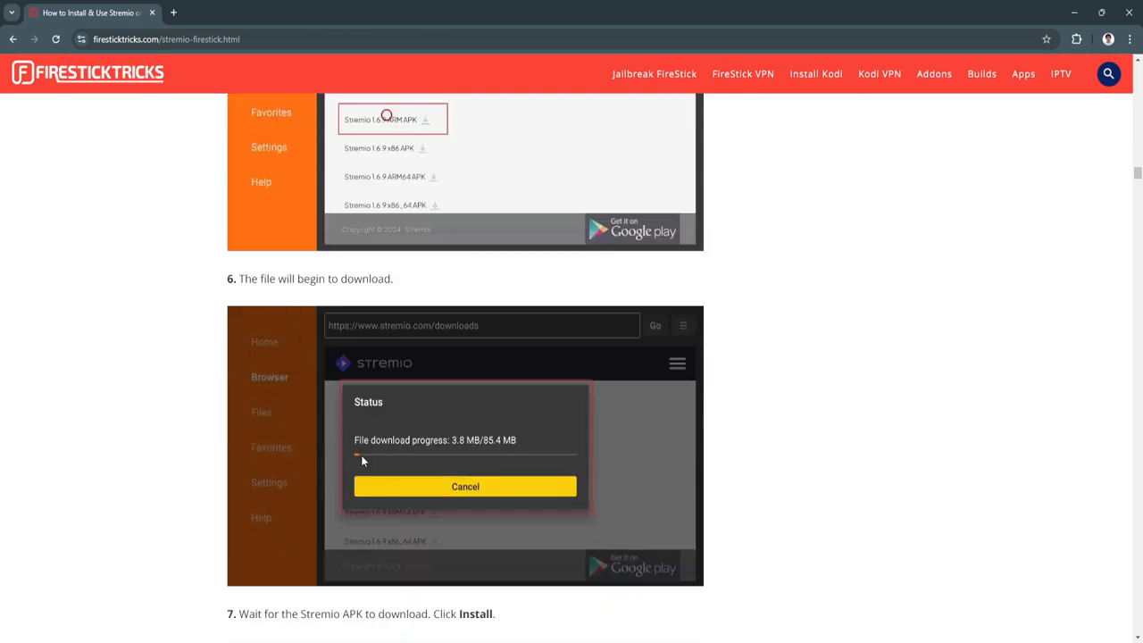
scroll("down", 3)
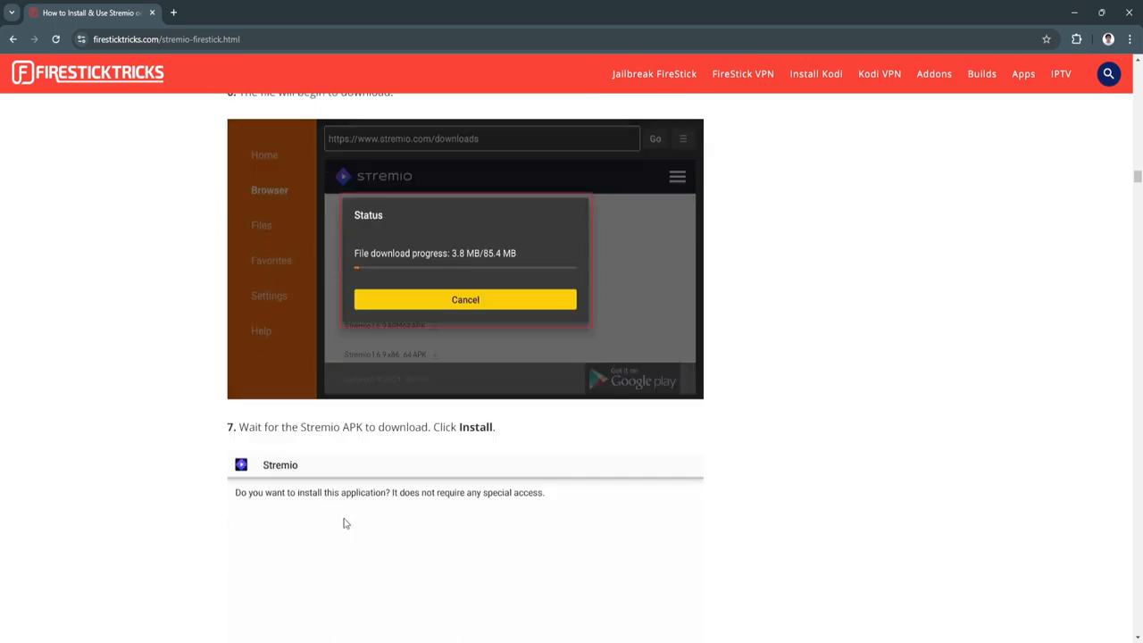
Step: Scroll past step 8's Done prompt to step 9's Delete screenshot
scroll("down", 3)
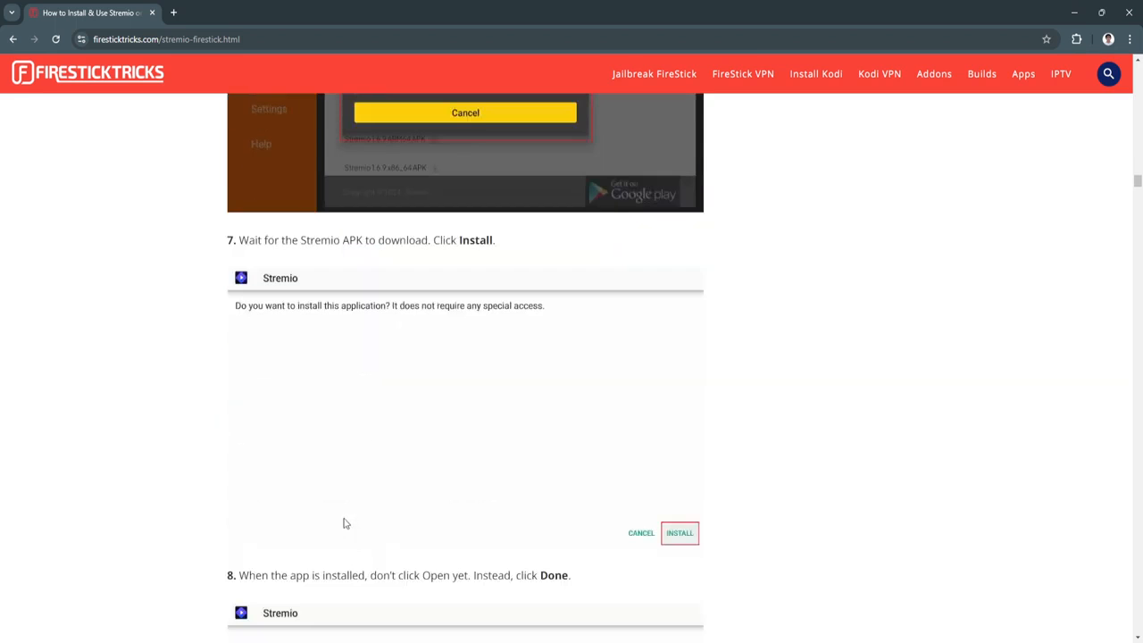
scroll("down", 3)
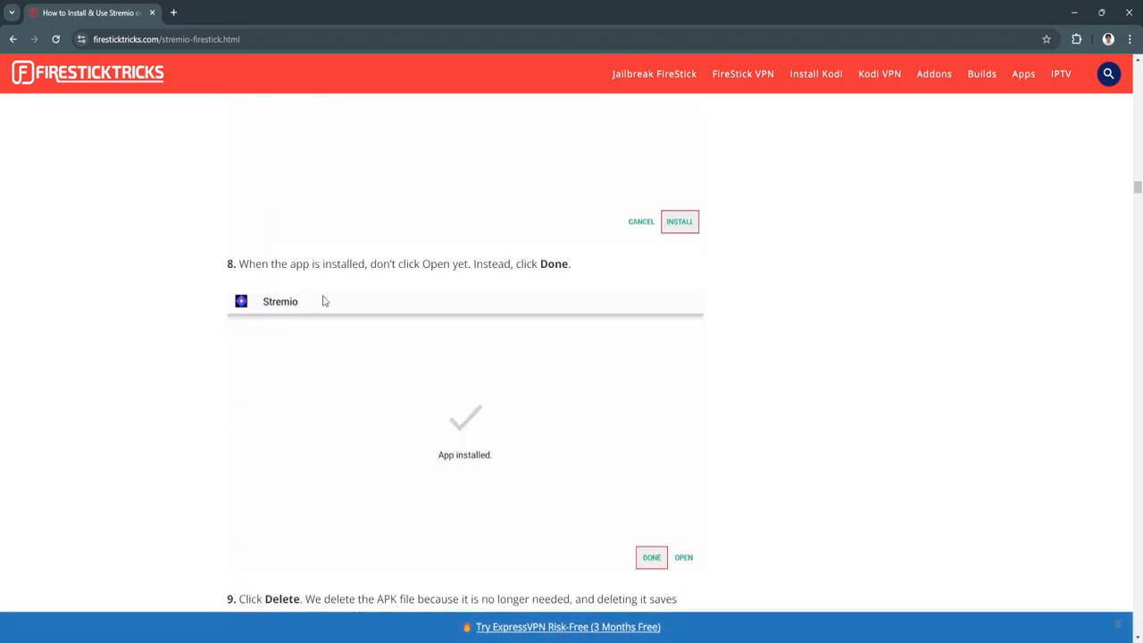
mouse_move(442, 269)
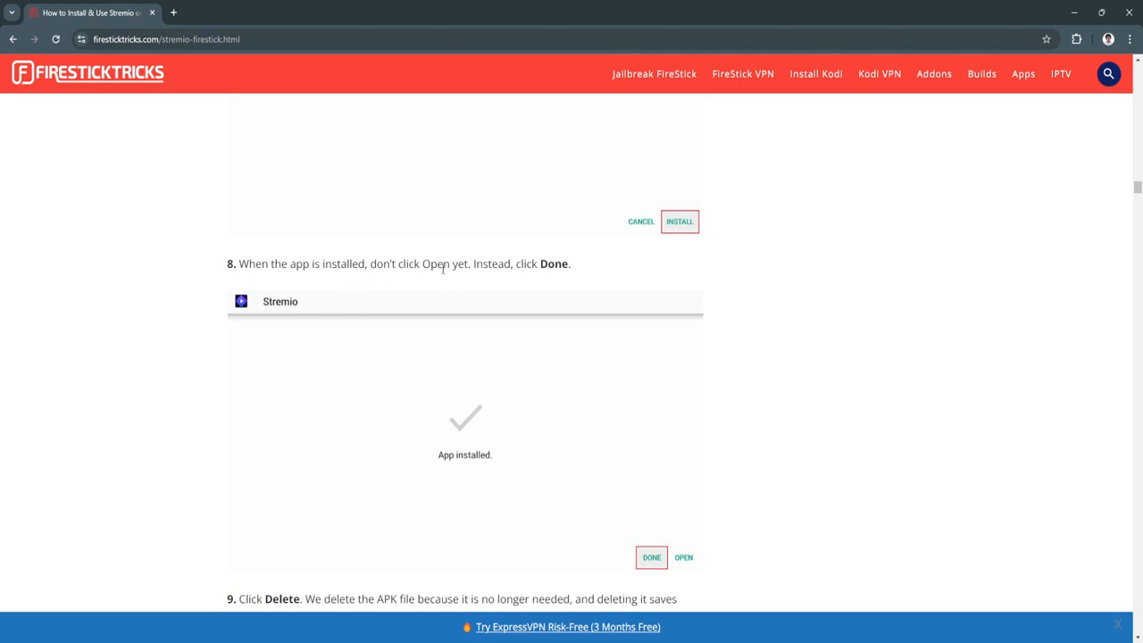
scroll("down", 3)
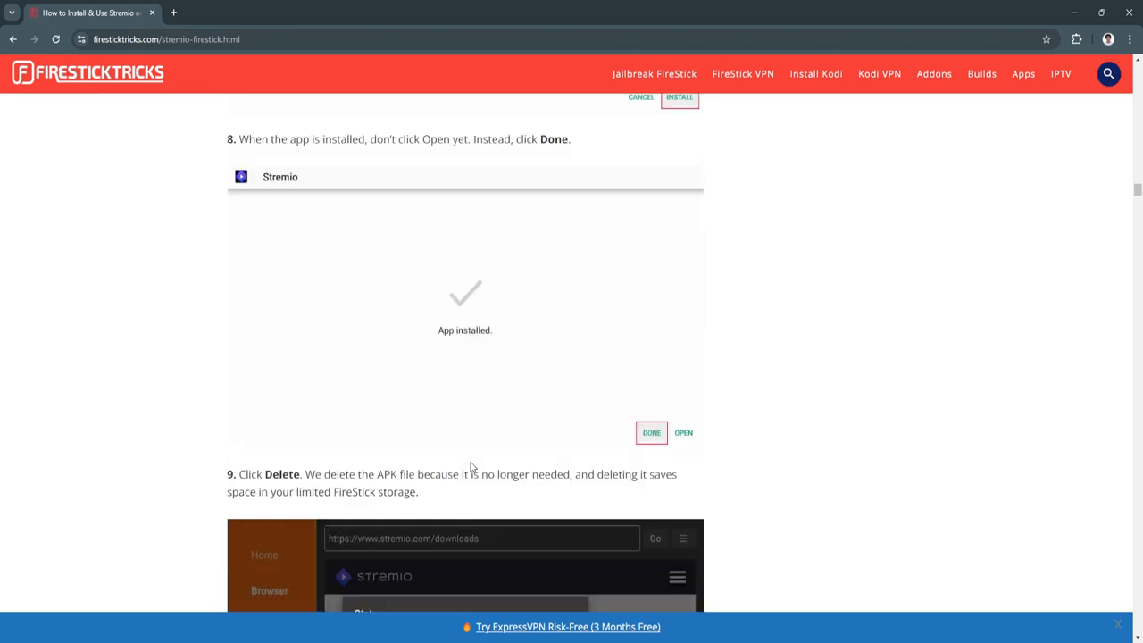
scroll("down", 3)
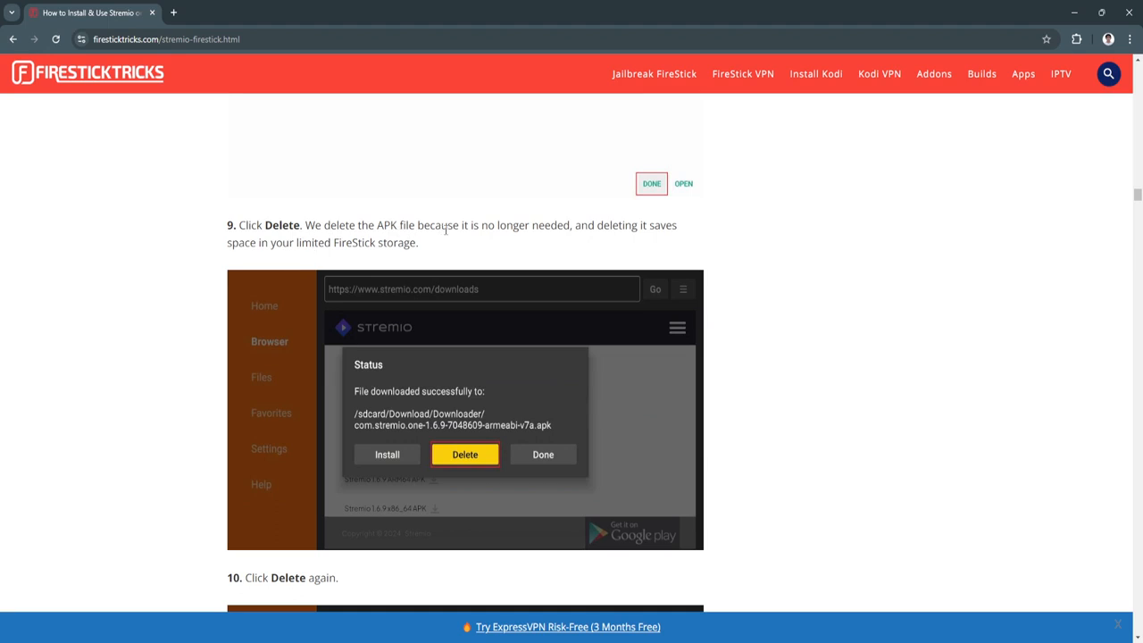
mouse_move(562, 239)
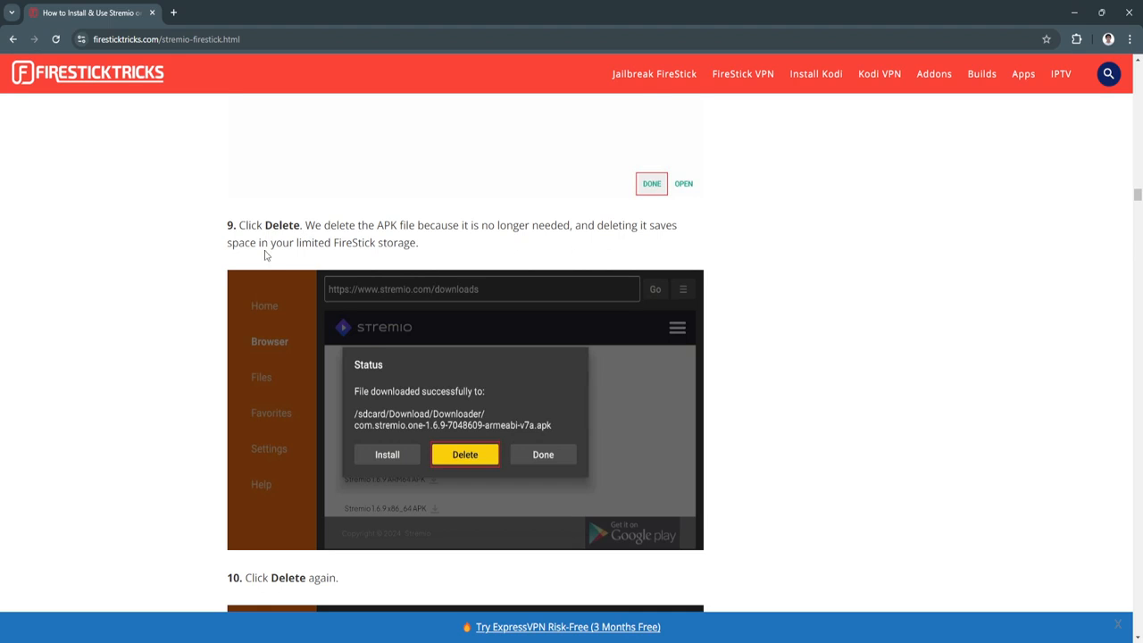
Step: Scroll to step 10 'Click Delete again' and the 'successfully installed Stremio' paragraph
scroll("down", 3)
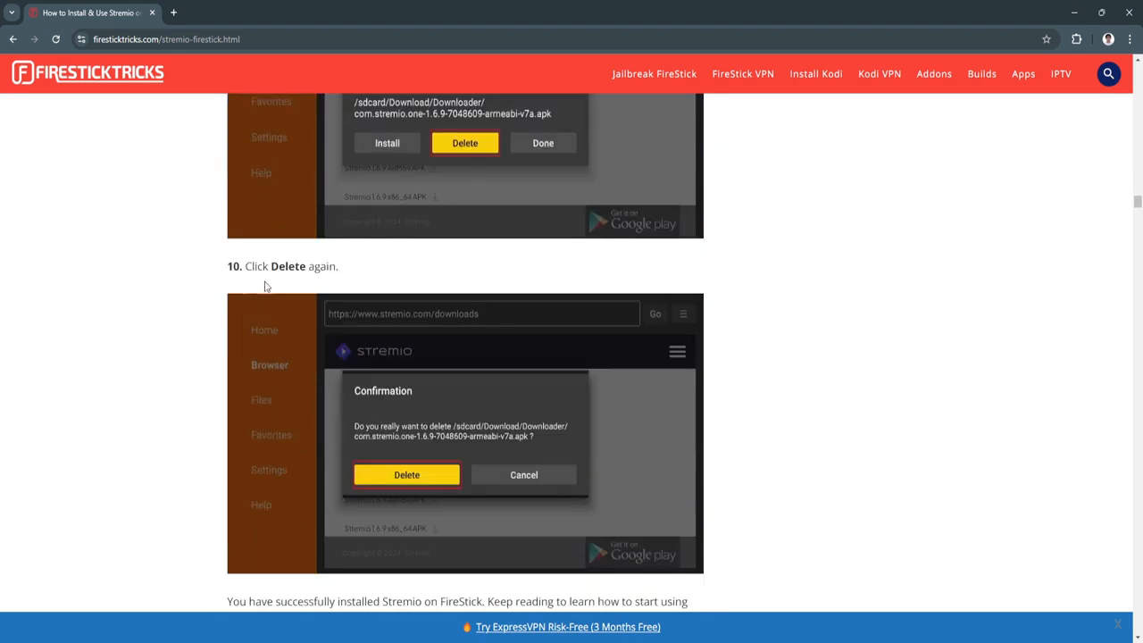
scroll("down", 3)
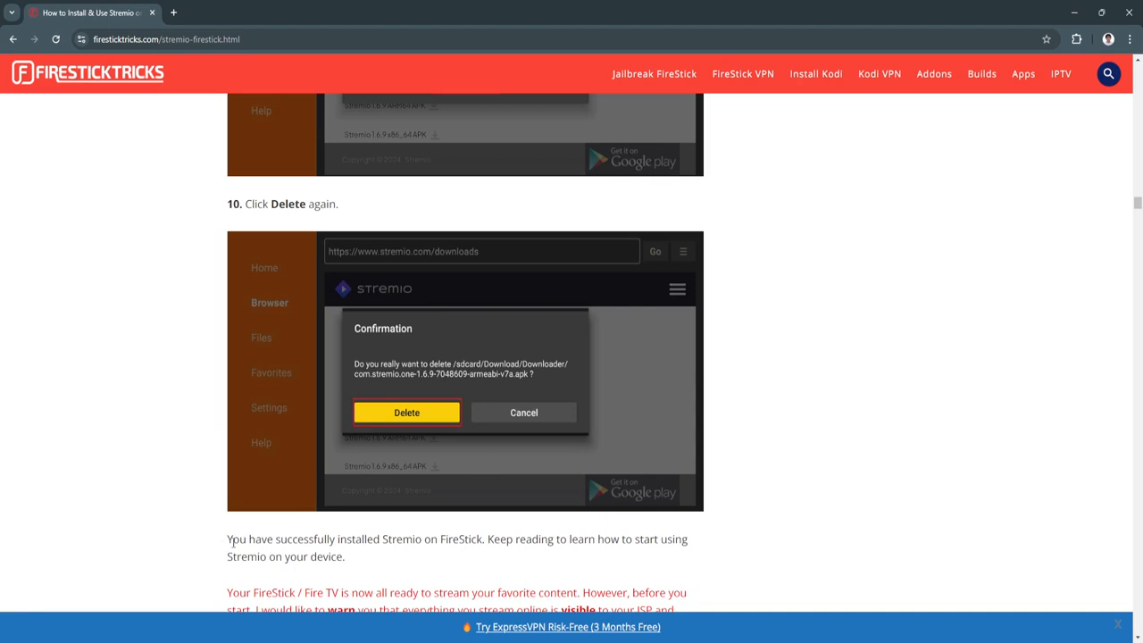
mouse_move(423, 555)
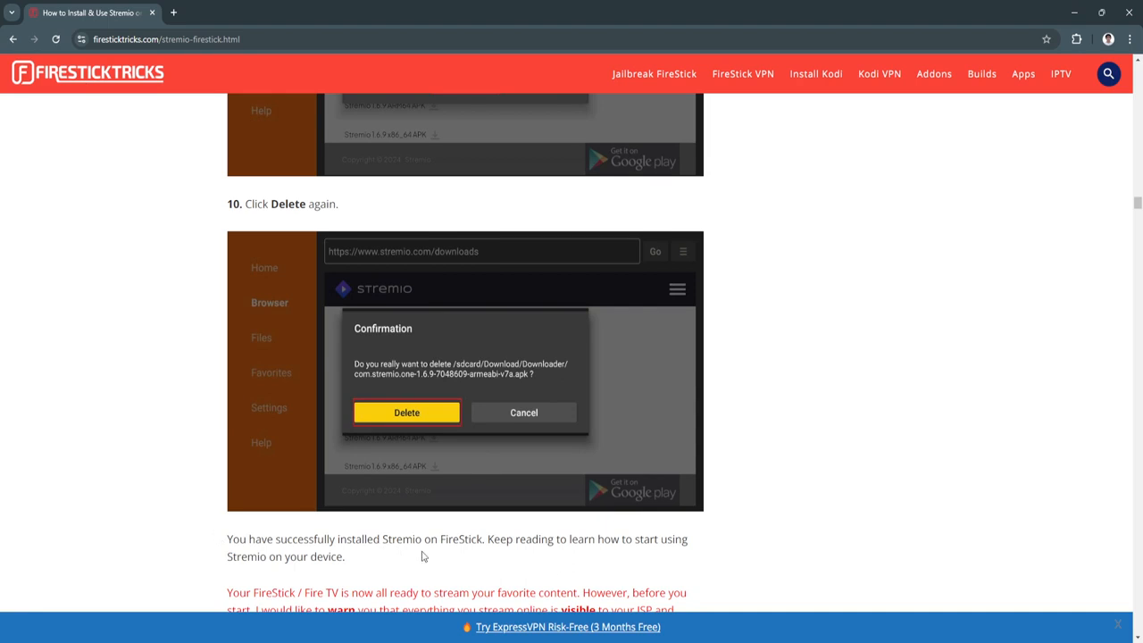
scroll("down", 3)
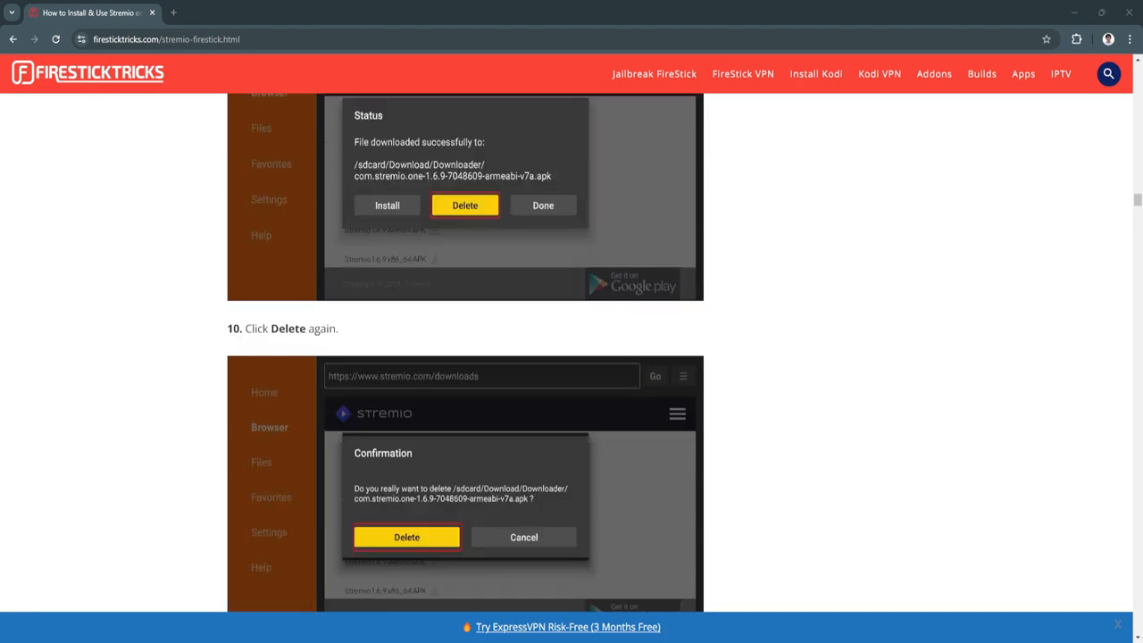